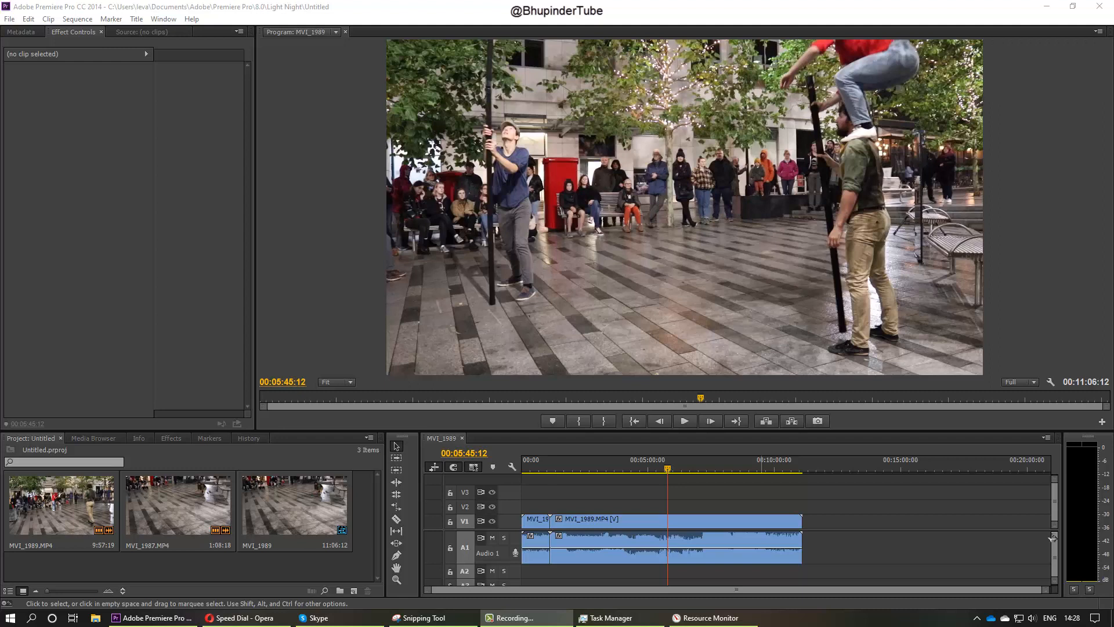
{"action": "mouse_move", "coordinate": [8, 591]}
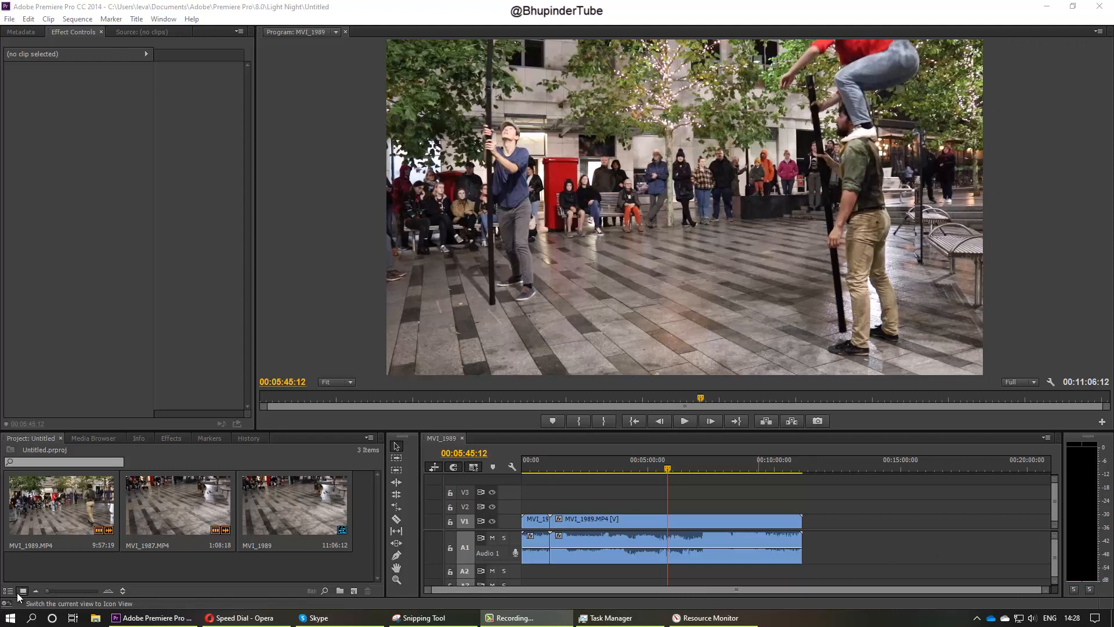
{"action": "mouse_move", "coordinate": [10, 617]}
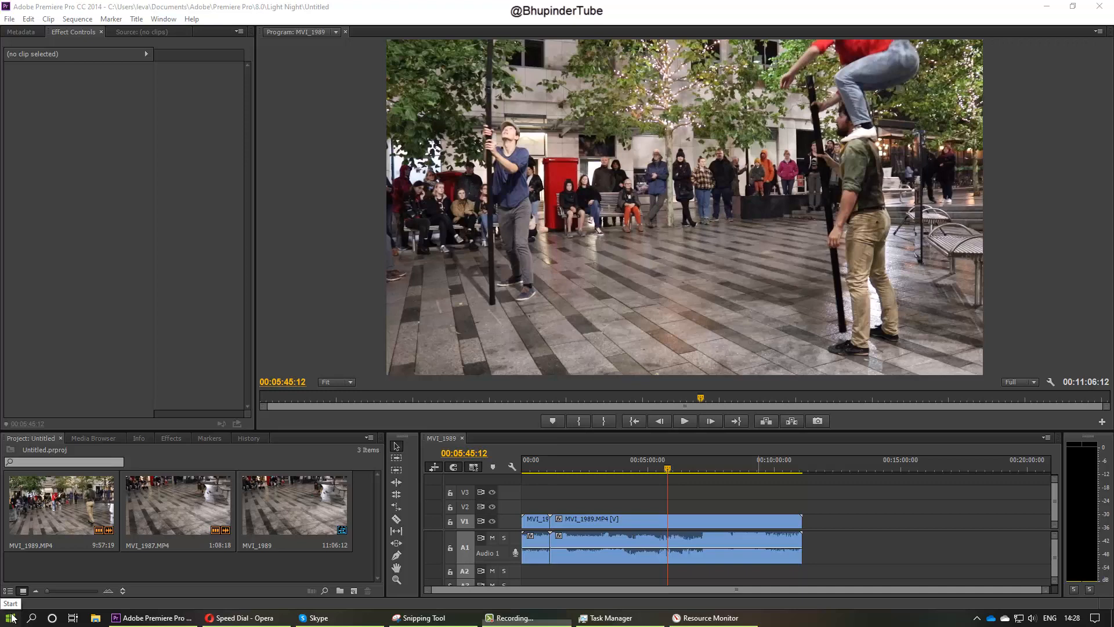
- Open Task Manager's memory performance view, showing 6.1 of 12.0 GB in use
{"action": "left_click", "coordinate": [11, 617]}
{"action": "type", "text": "view syst"}
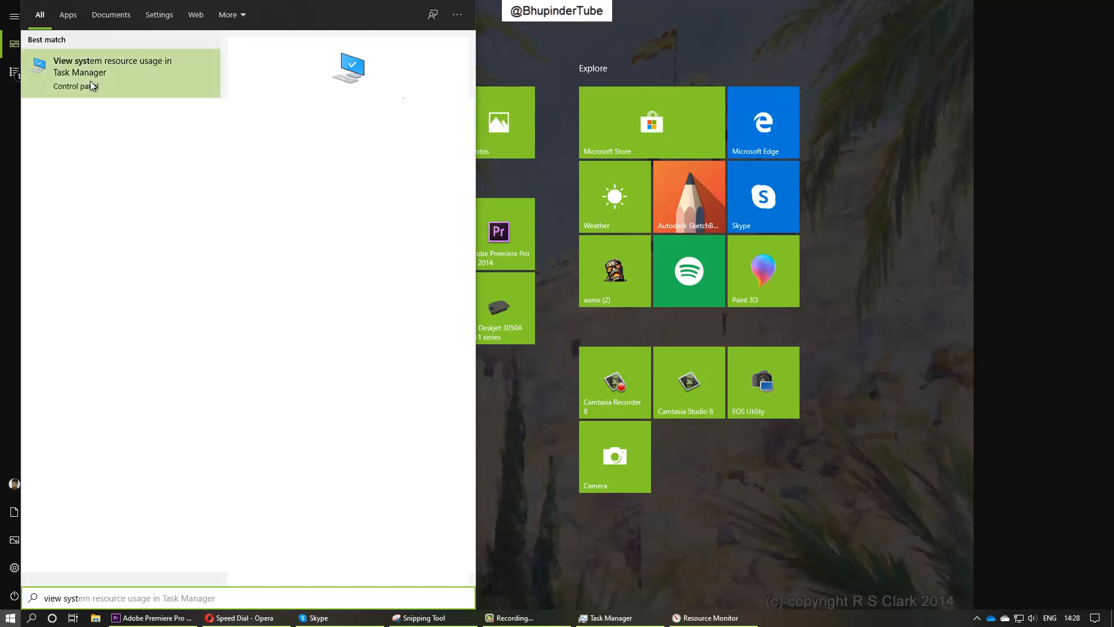
{"action": "left_click", "coordinate": [112, 67]}
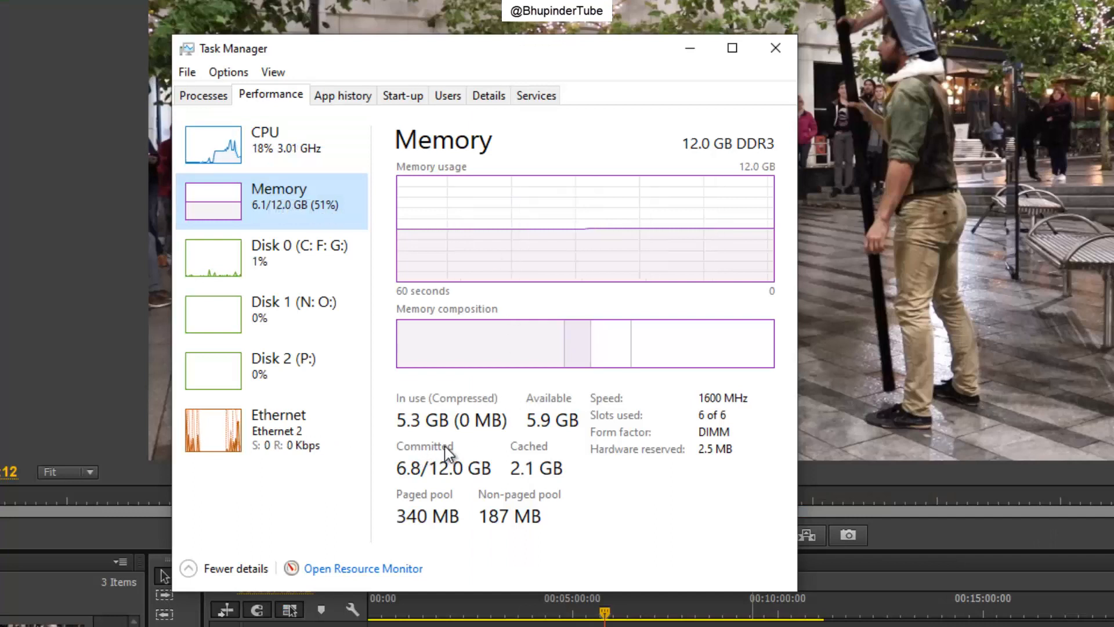
{"action": "mouse_move", "coordinate": [301, 218]}
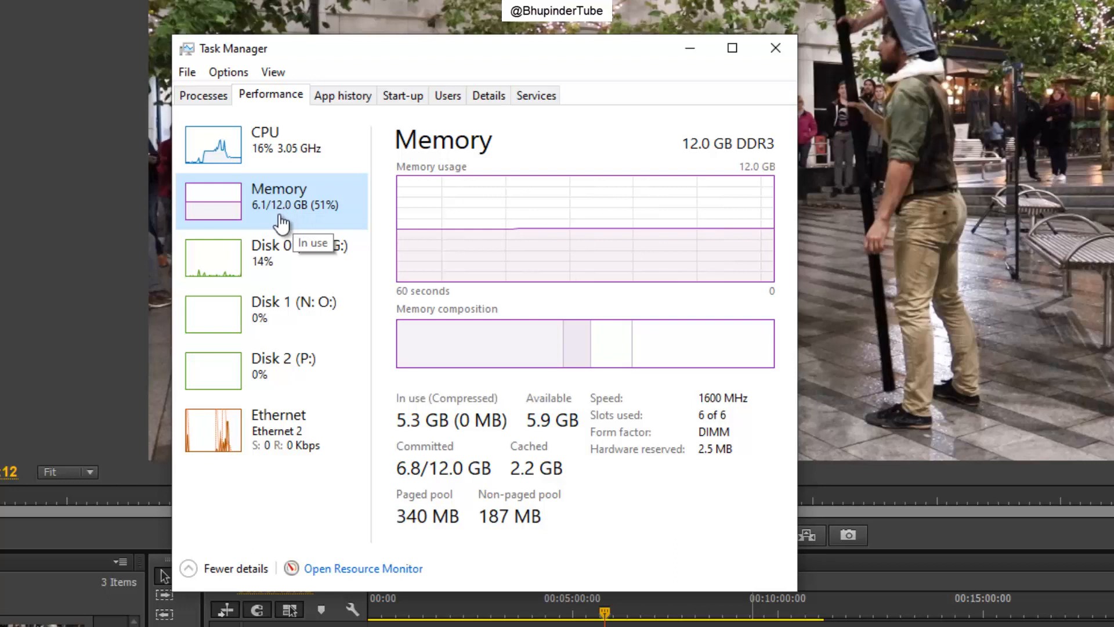
{"action": "mouse_move", "coordinate": [332, 226]}
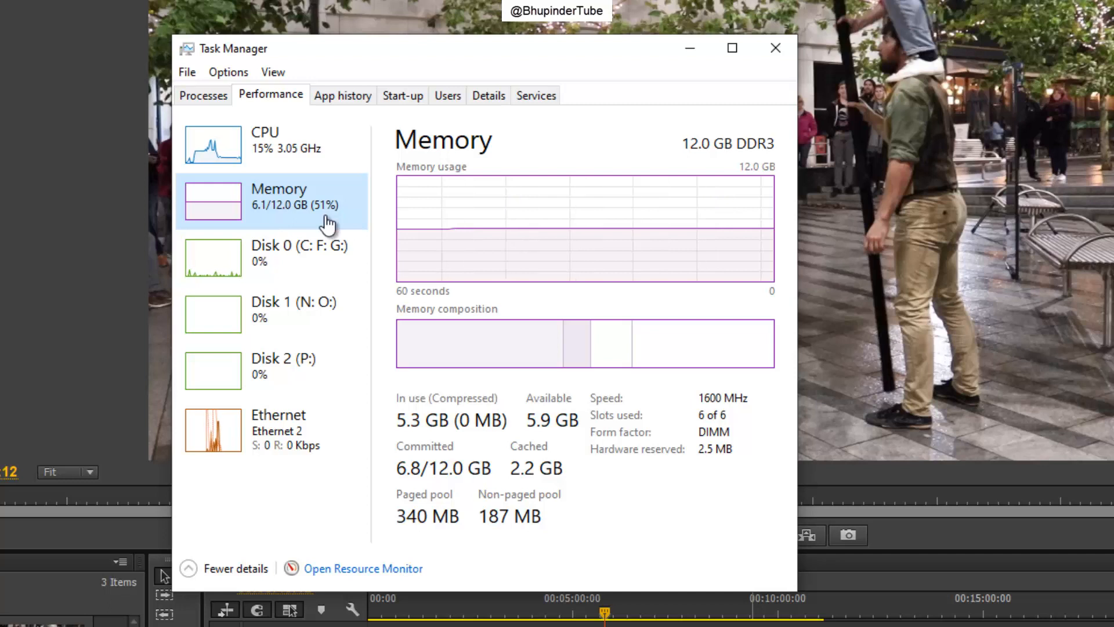
{"action": "mouse_move", "coordinate": [362, 533]}
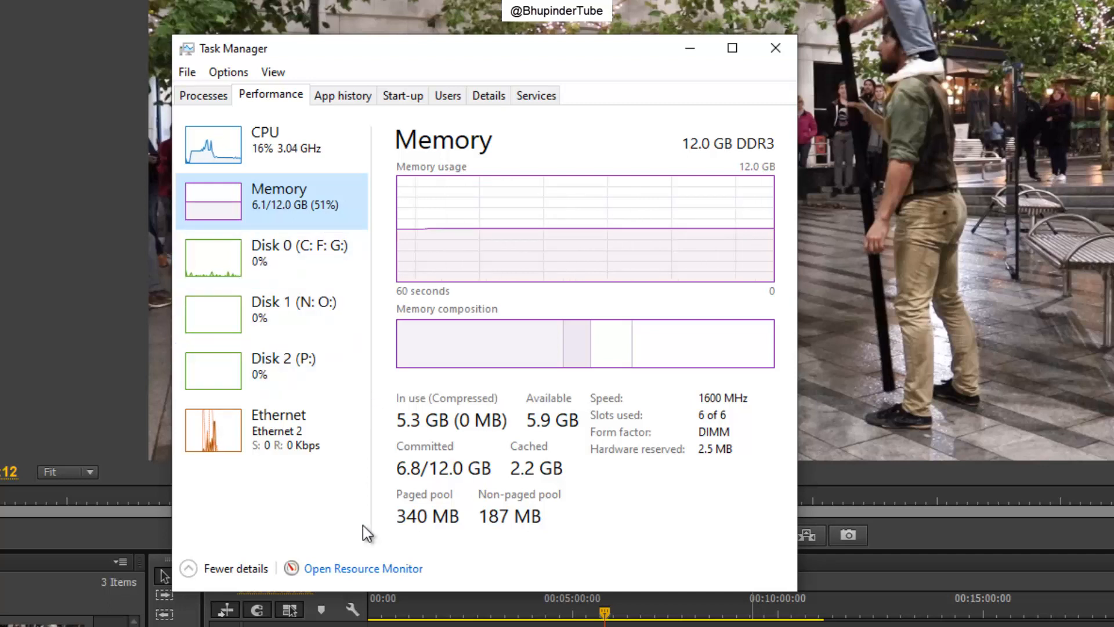
{"action": "mouse_move", "coordinate": [341, 576]}
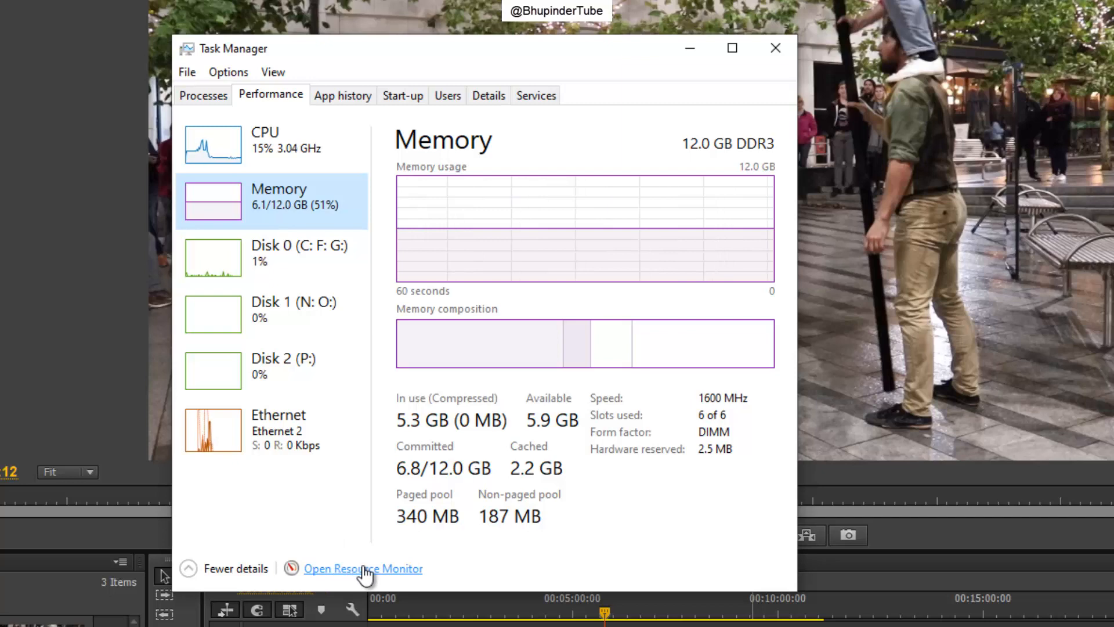
- Open Resource Monitor's Memory tab, showing 43% physical memory used and 5770 MB available
{"action": "left_click", "coordinate": [363, 569]}
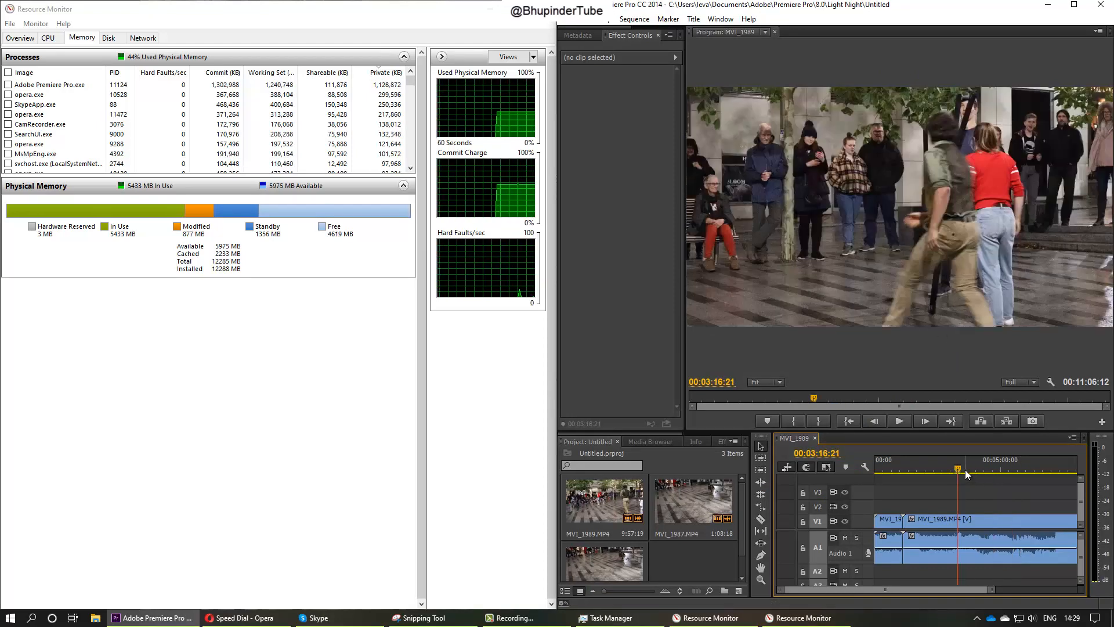
{"action": "left_click", "coordinate": [1002, 467]}
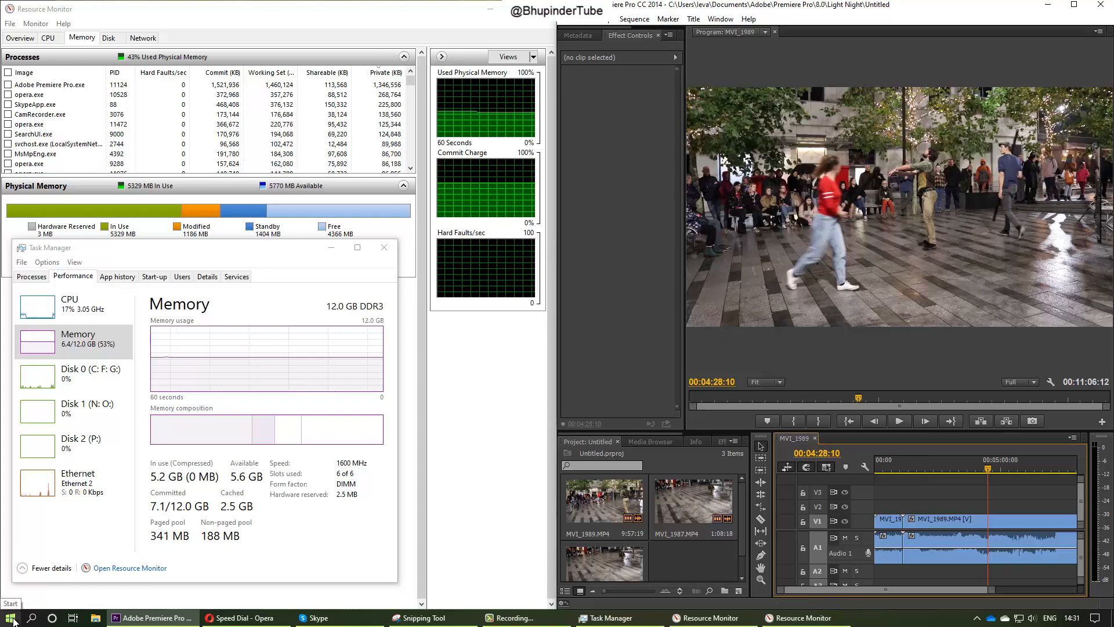
- Launch Registry Editor by running 'regedit' from the Run dialog
{"action": "right_click", "coordinate": [10, 617]}
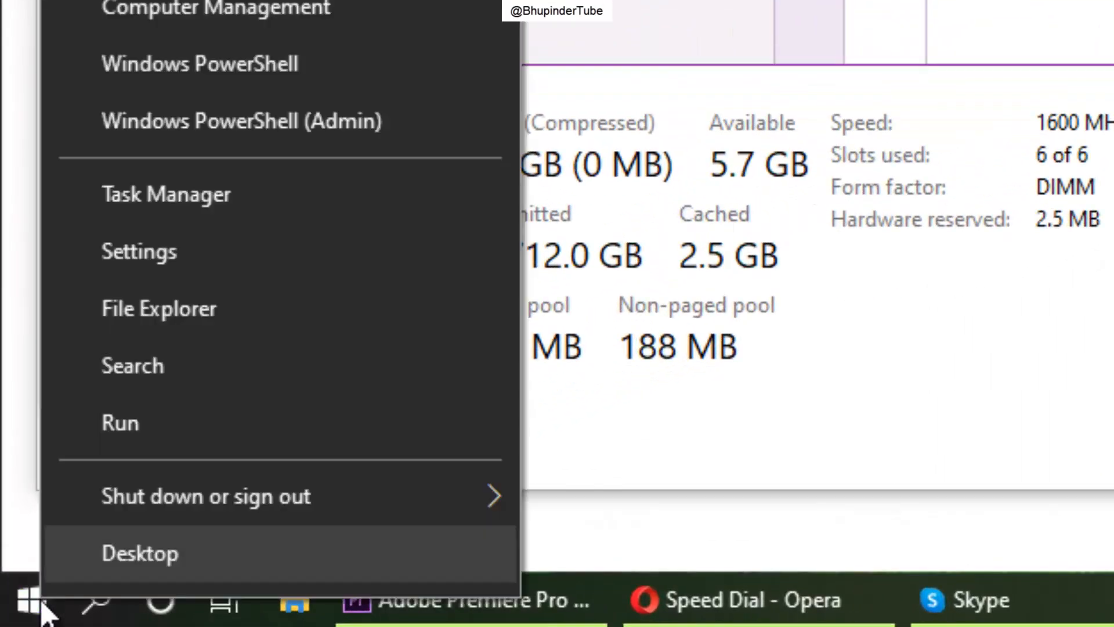
{"action": "left_click", "coordinate": [120, 421]}
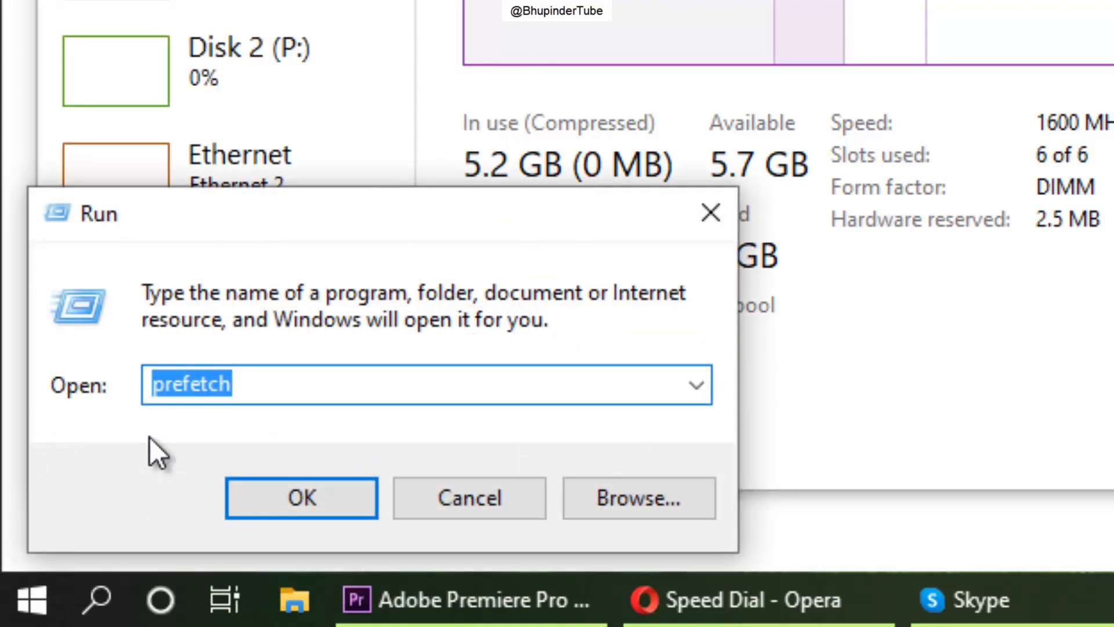
{"action": "type", "text": "re"}
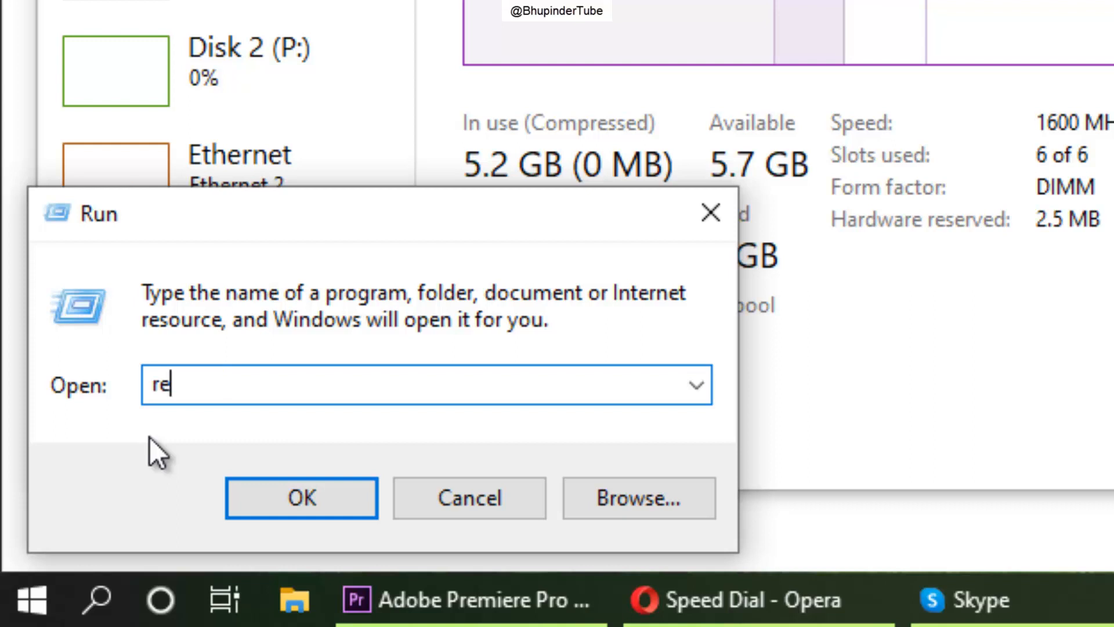
{"action": "type", "text": "gedit"}
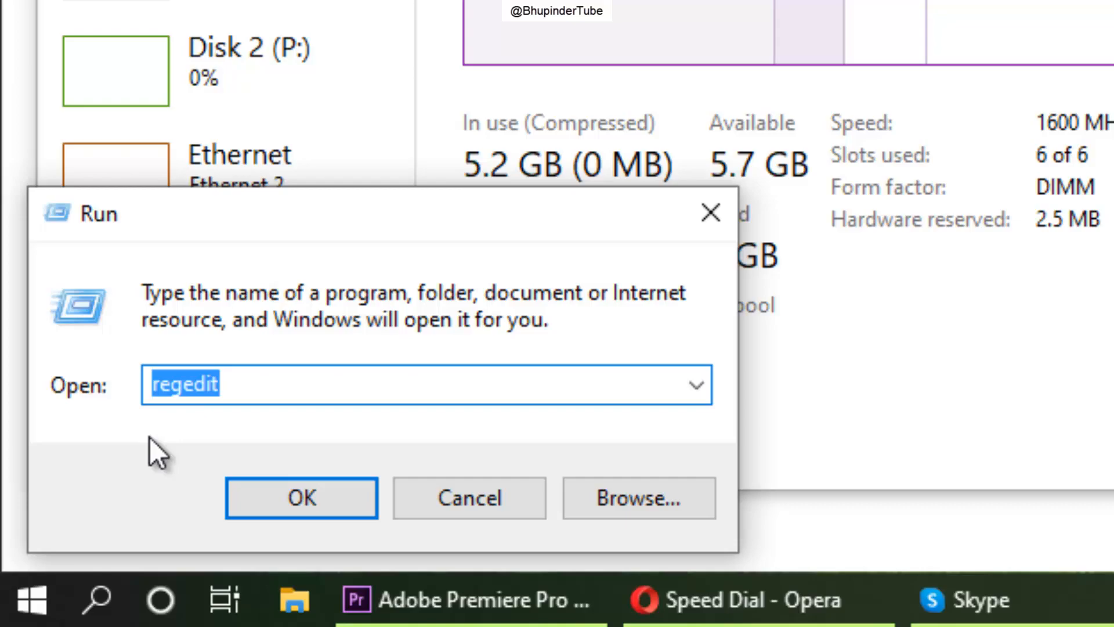
{"action": "left_click", "coordinate": [300, 497]}
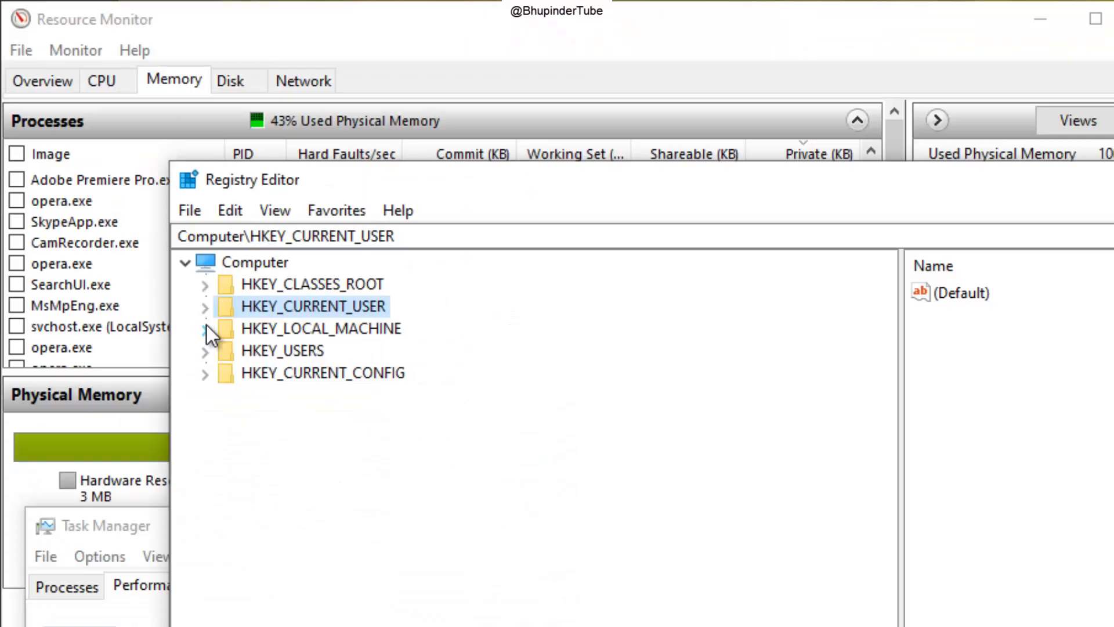
- Set Start to 4 under HKEY_LOCAL_MACHINE\SYSTEM\ControlSet001\Services\Ndu
{"action": "left_click", "coordinate": [205, 328]}
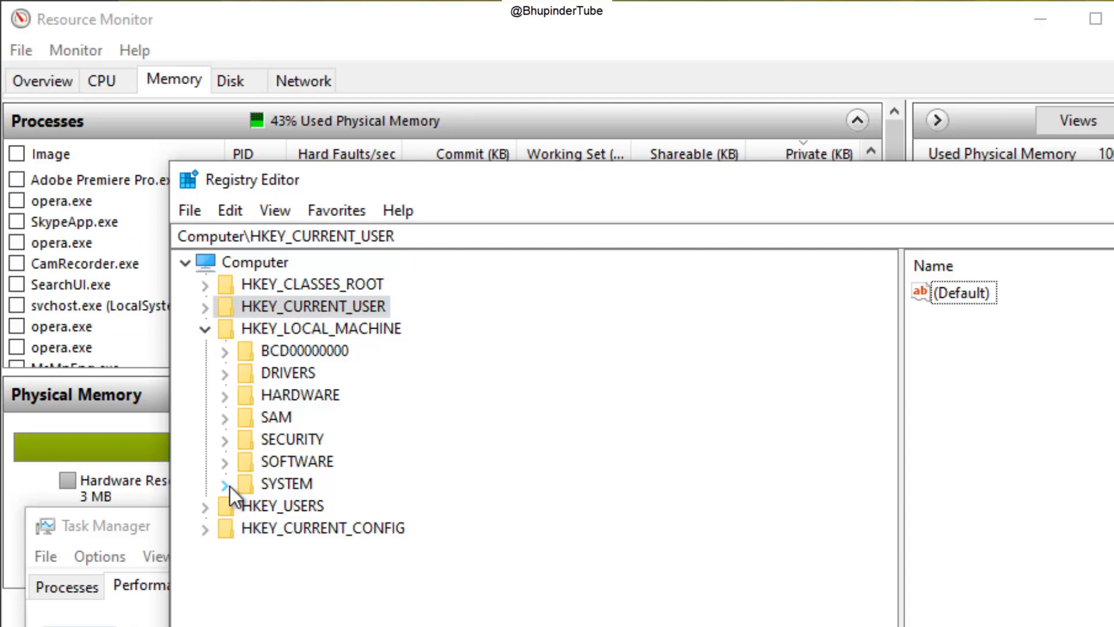
{"action": "left_click", "coordinate": [224, 483]}
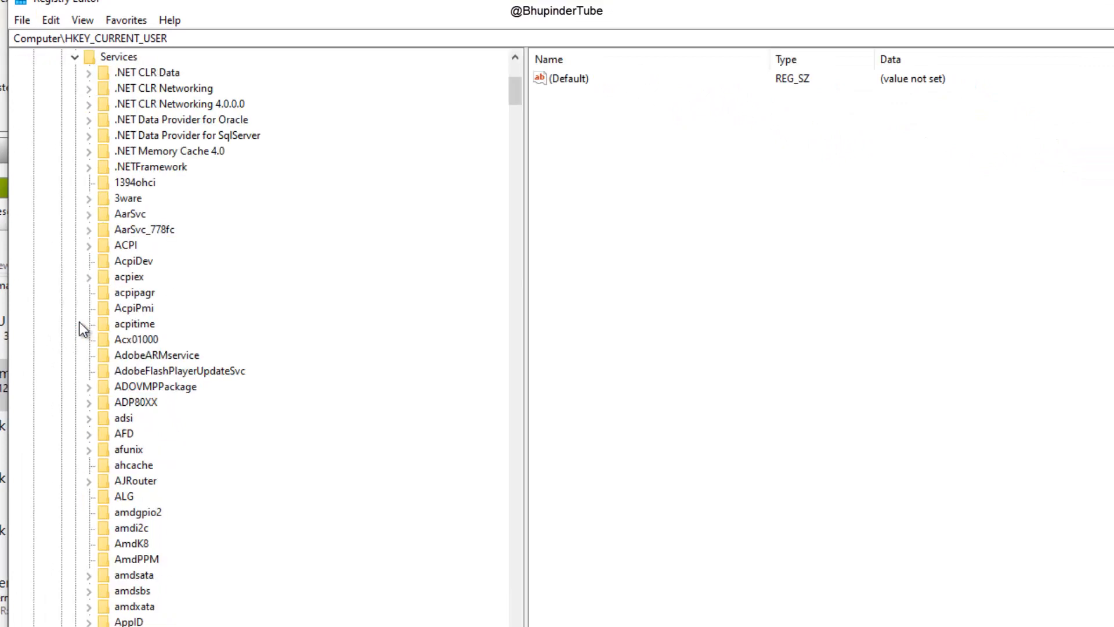
{"action": "scroll", "scroll_direction": "down", "scroll_amount": 3}
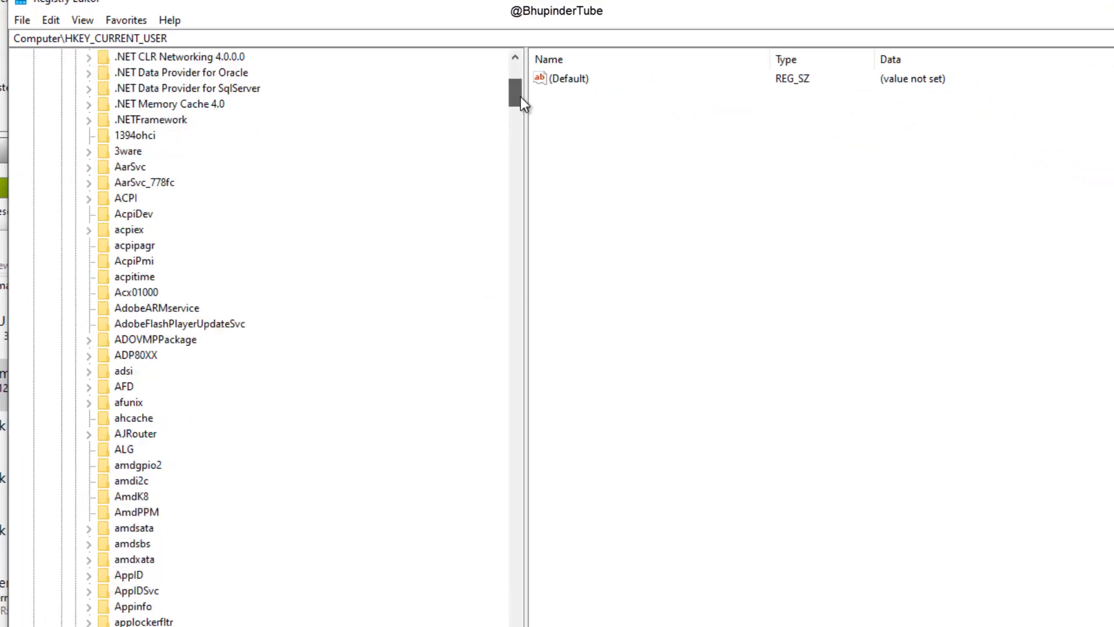
{"action": "left_click", "coordinate": [124, 308]}
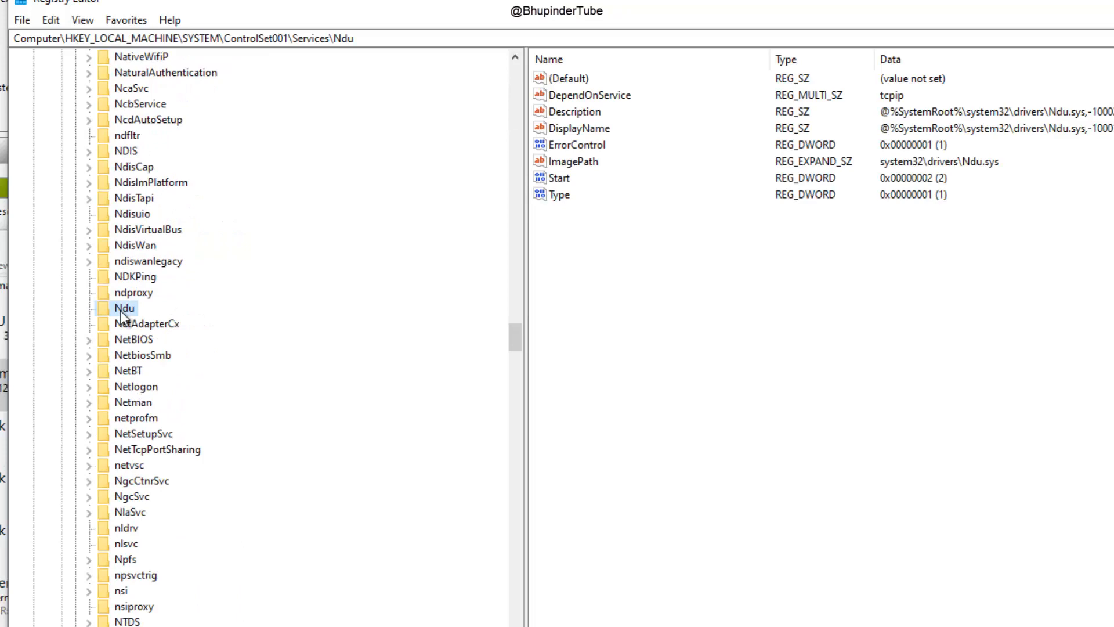
{"action": "double_click", "coordinate": [561, 178]}
{"action": "type", "text": "4"}
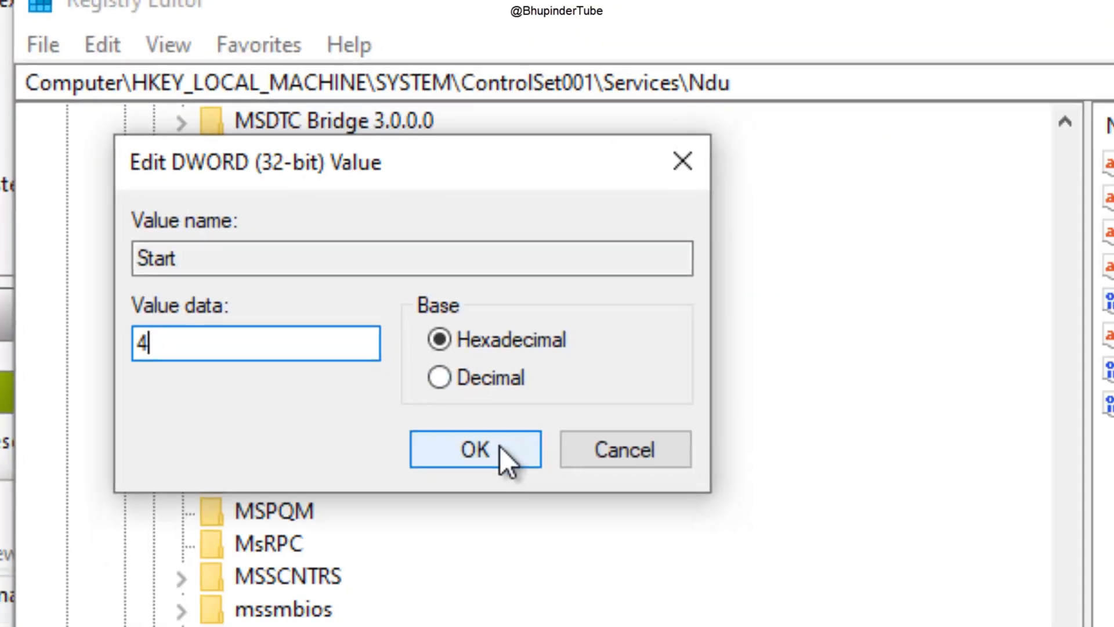
{"action": "left_click", "coordinate": [474, 449]}
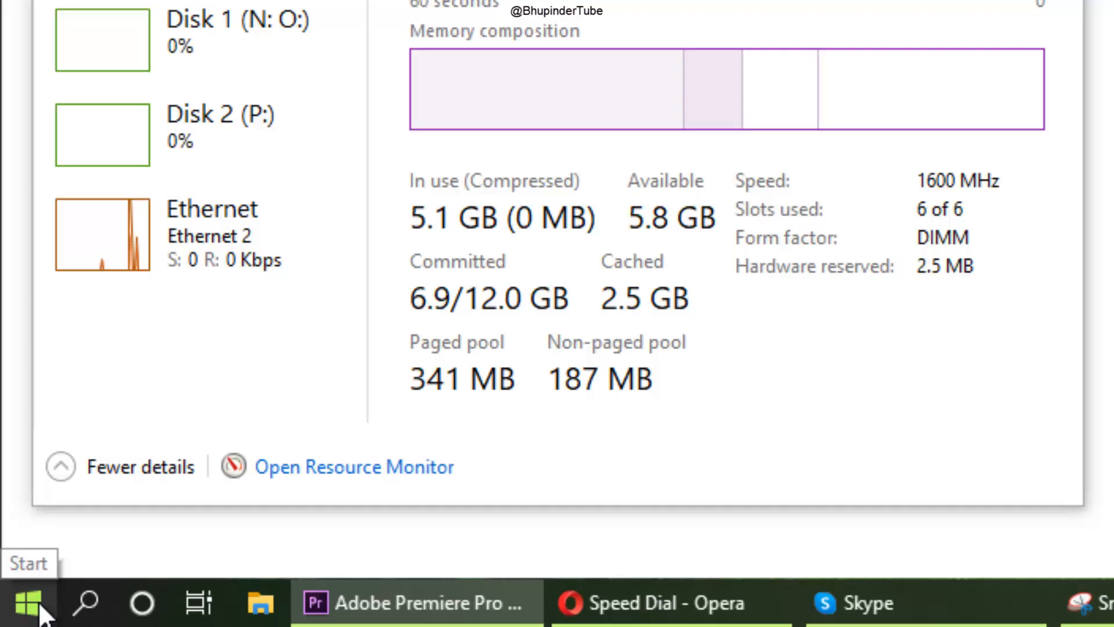
{"action": "right_click", "coordinate": [29, 602]}
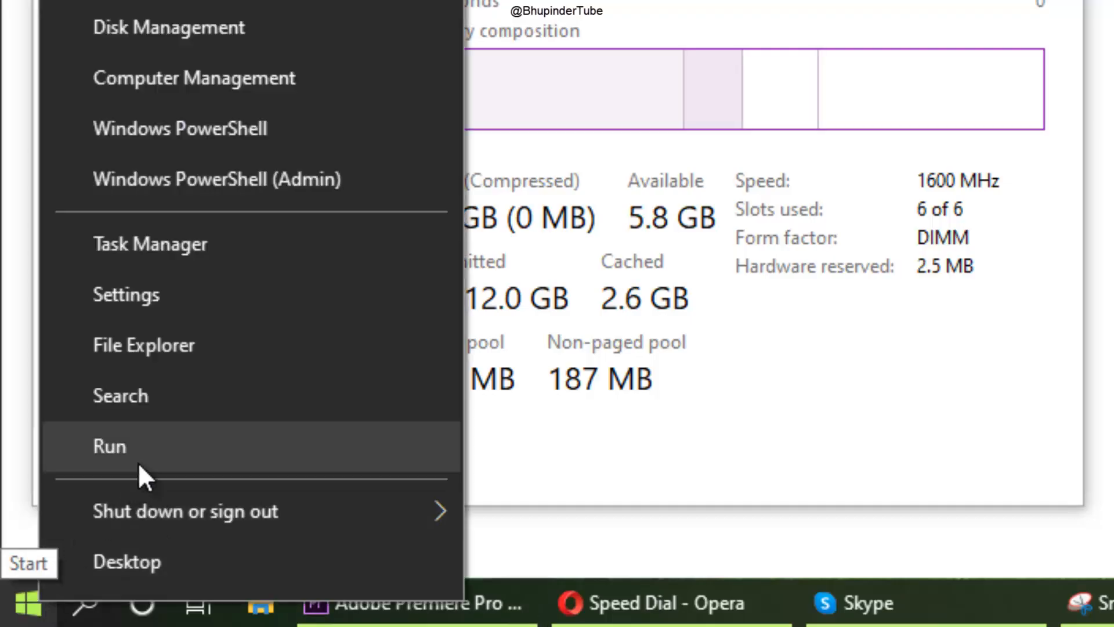
- Launch the Services console by running 'services.msc' from the Run dialog
{"action": "left_click", "coordinate": [109, 445]}
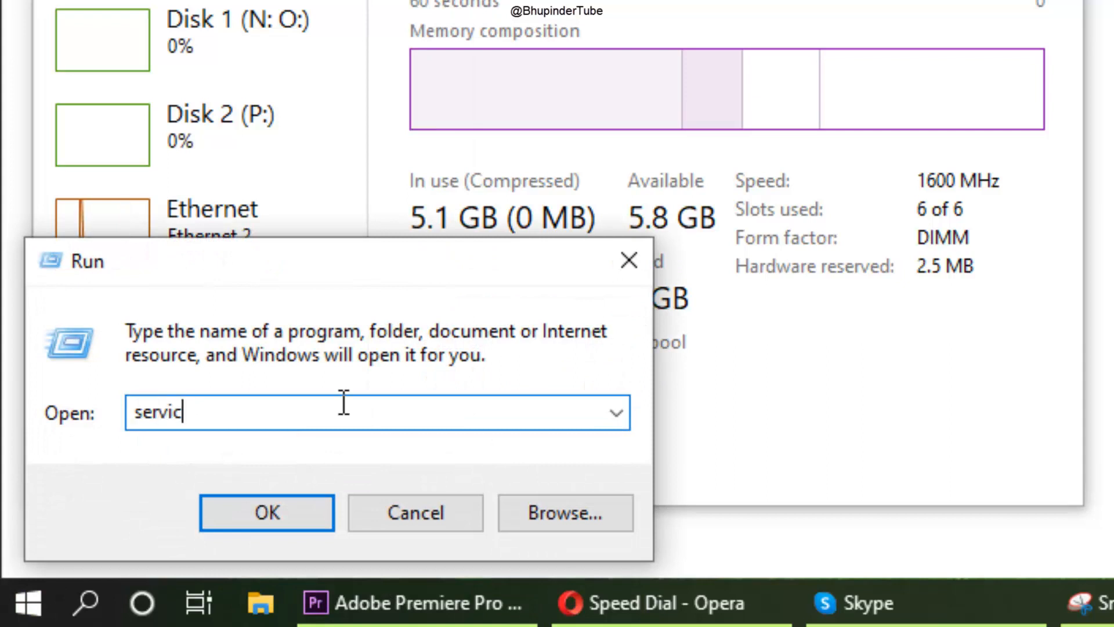
{"action": "type", "text": "es.ms"}
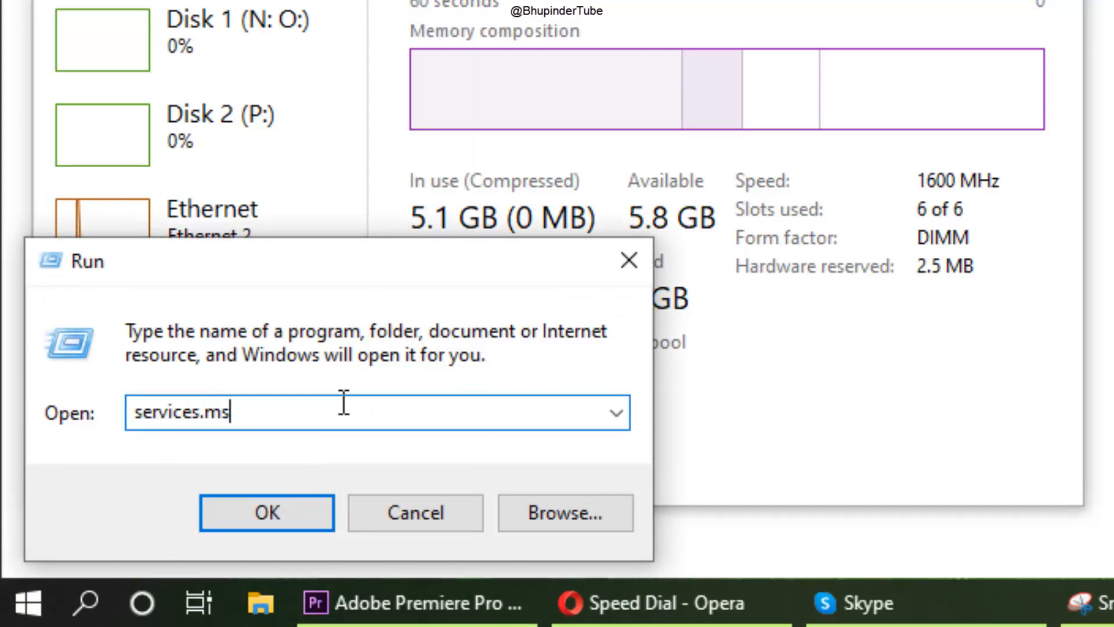
{"action": "left_click", "coordinate": [266, 512]}
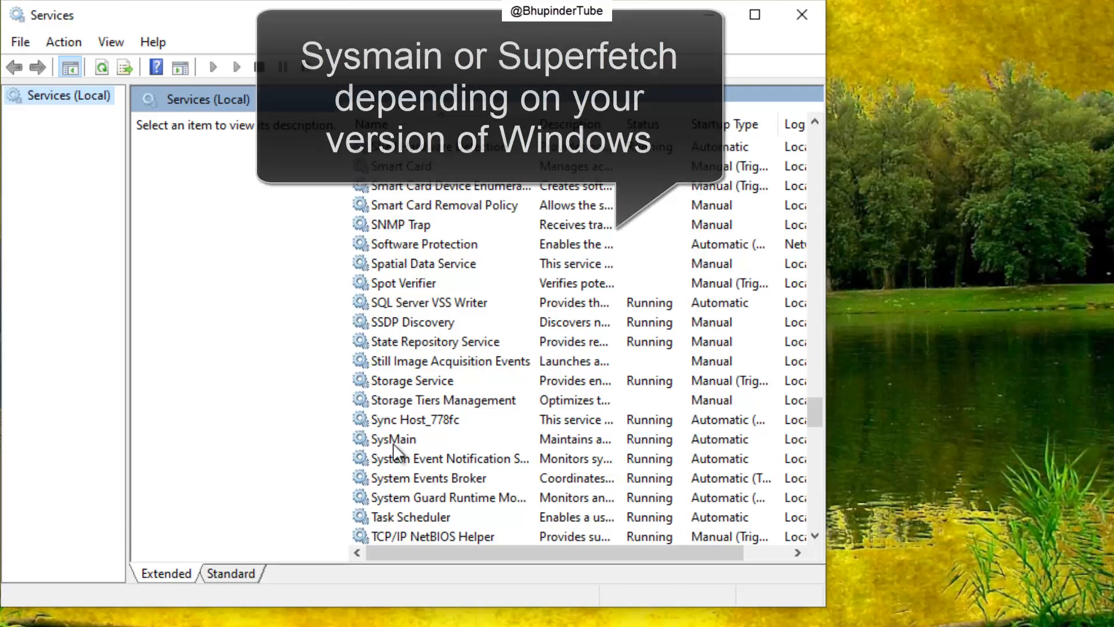
- Change SysMain's startup type to Disabled, then close the Services window
{"action": "left_click", "coordinate": [394, 439]}
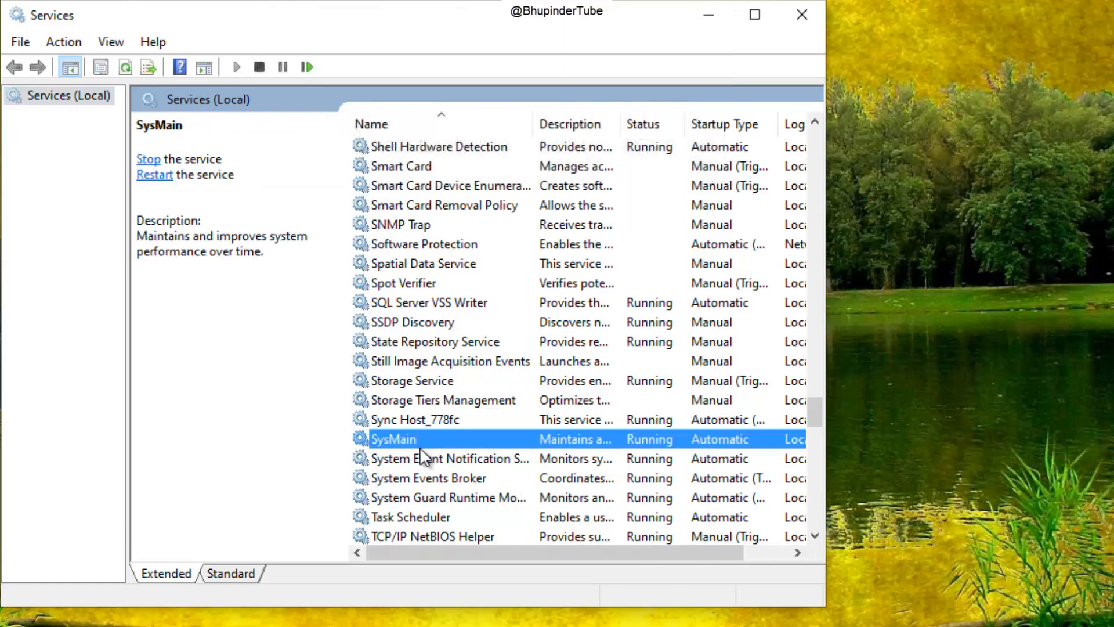
{"action": "double_click", "coordinate": [392, 439]}
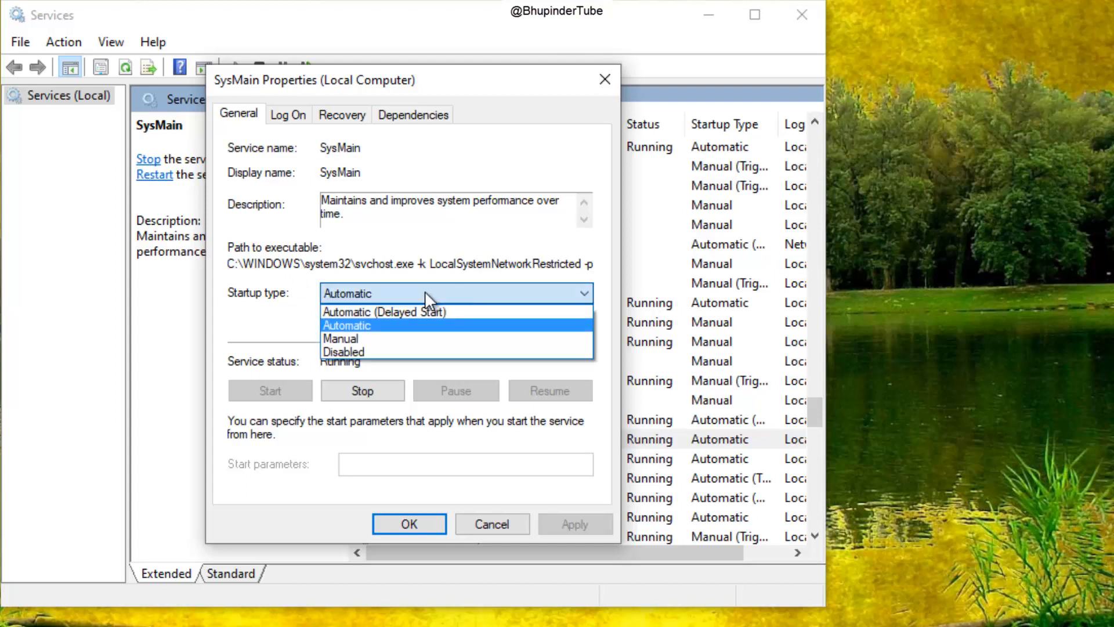
{"action": "left_click", "coordinate": [344, 351]}
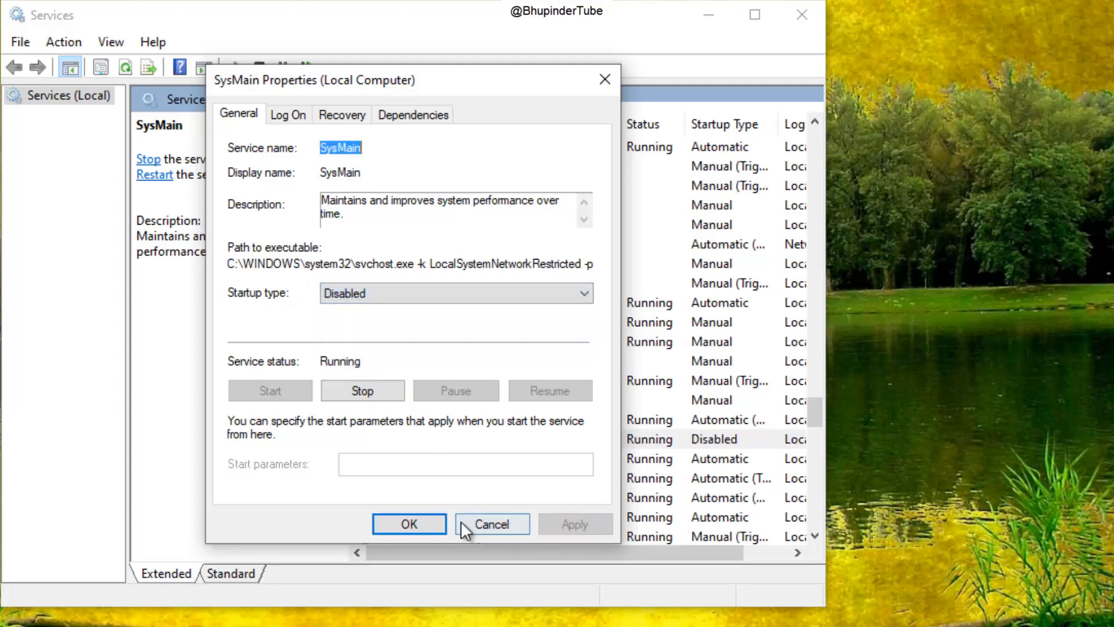
{"action": "left_click", "coordinate": [491, 523]}
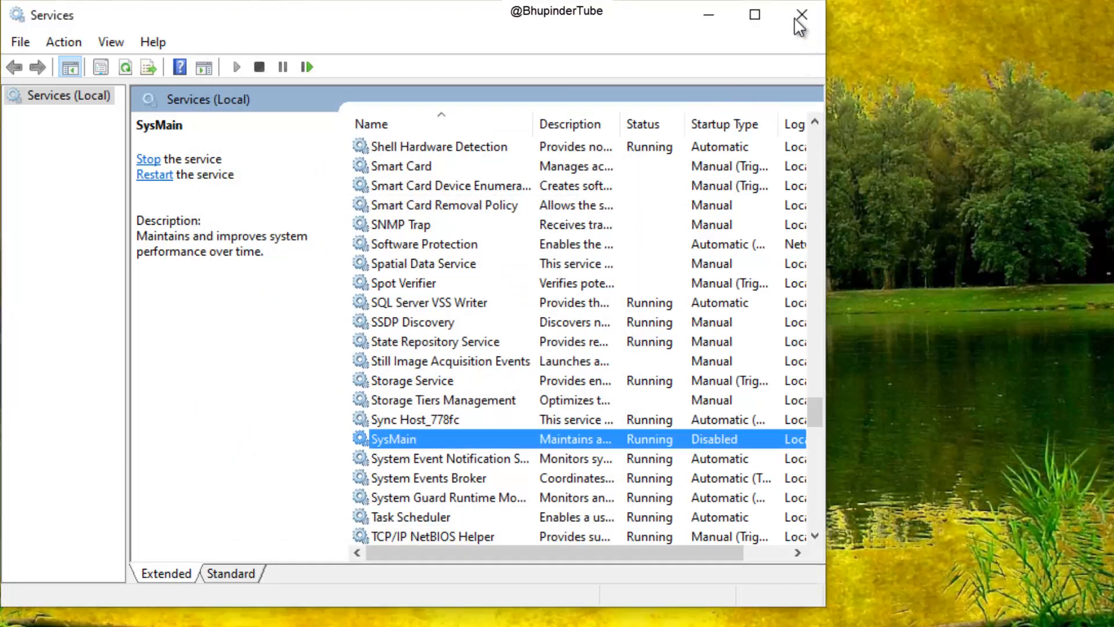
{"action": "left_click", "coordinate": [800, 14]}
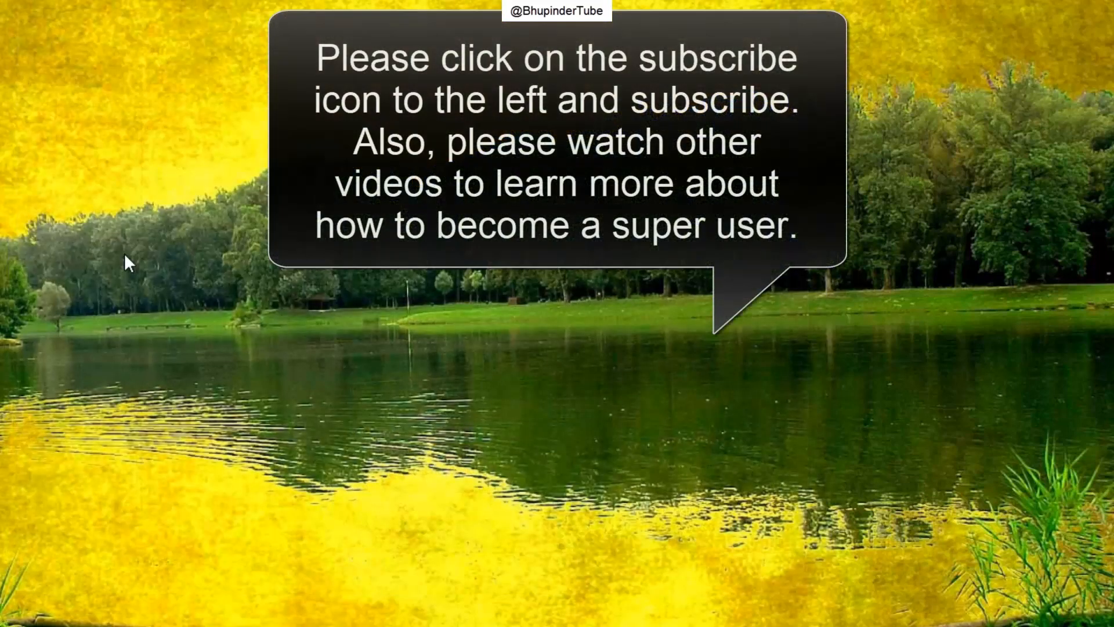